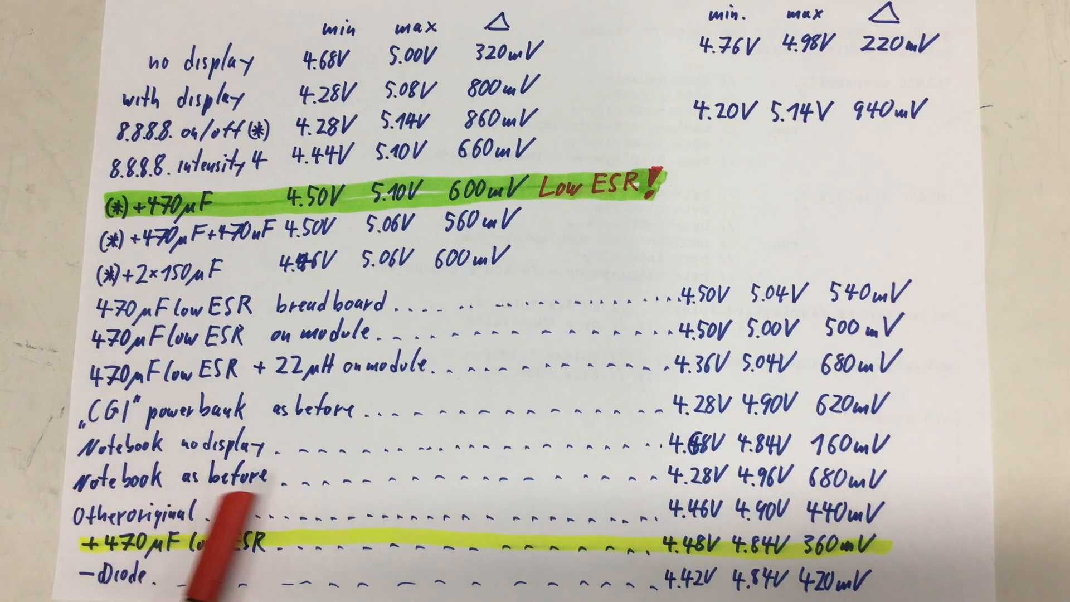
mouse_move(784, 532)
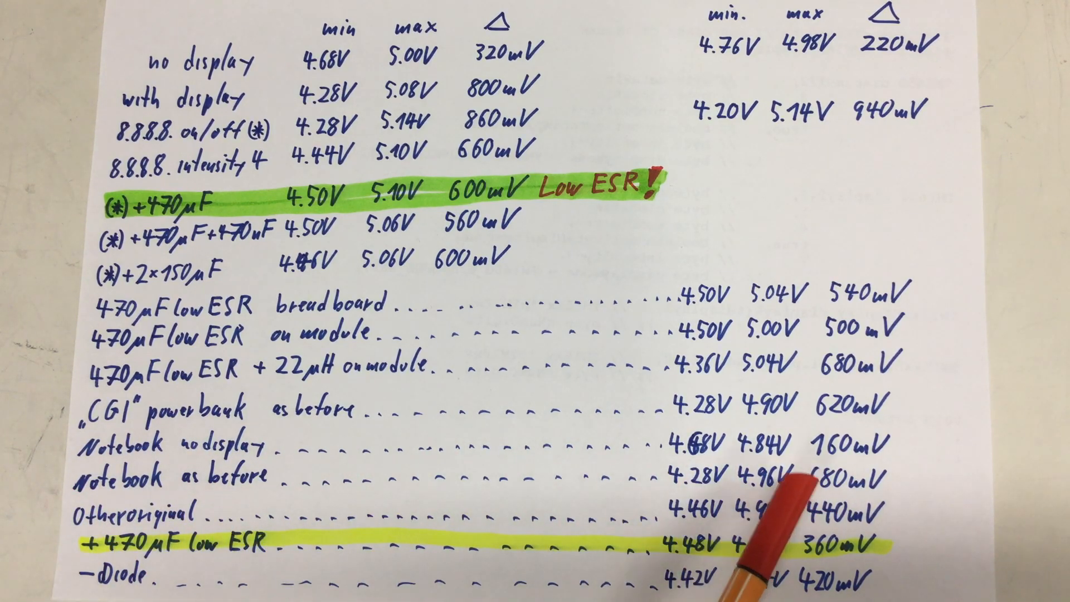